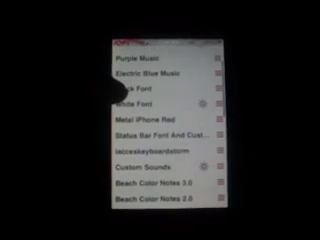
scroll("down", 3)
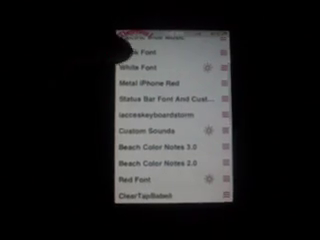
scroll("down", 3)
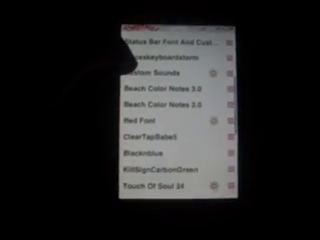
scroll("down", 3)
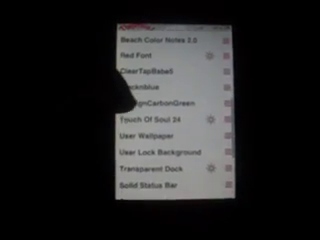